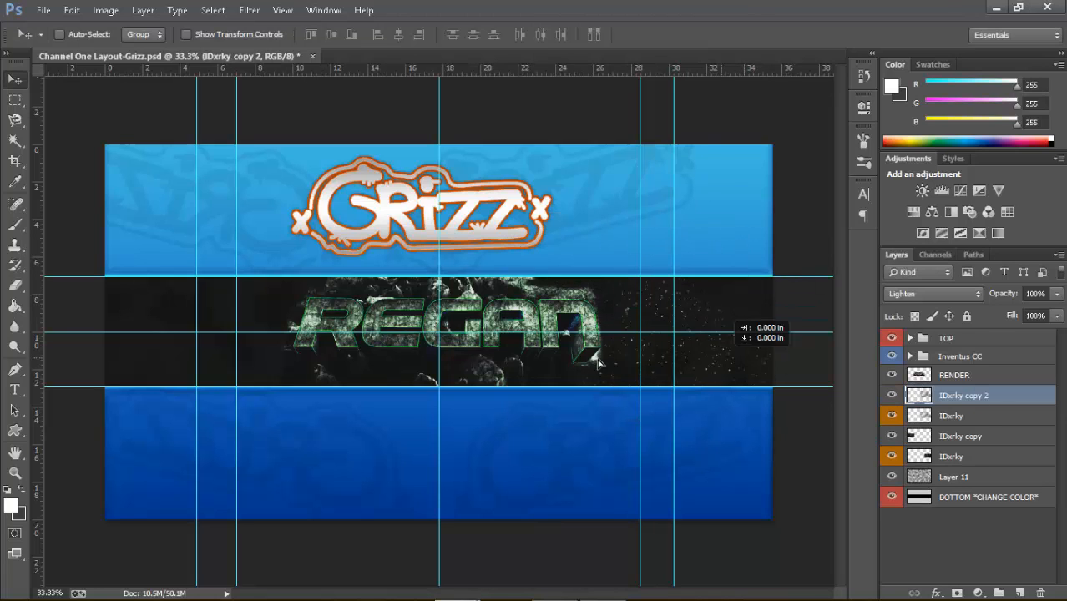
- Duplicate an IDxrky particle texture layer with Ctrl+J
key(Ctrl+J)
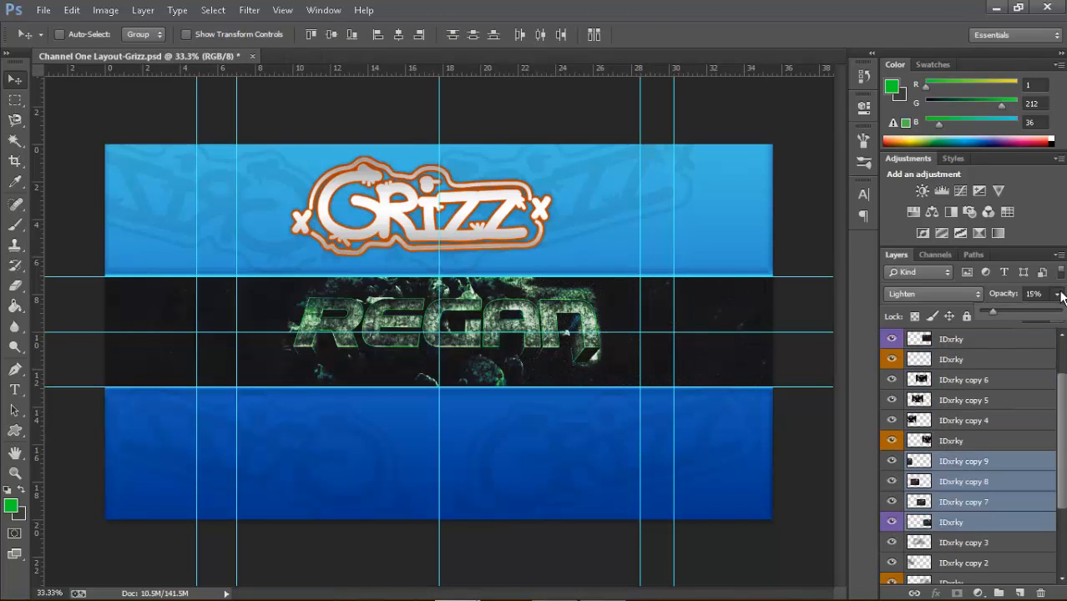
- Slide the bright particle splatter copy across the dark strip
scroll(down, 3)
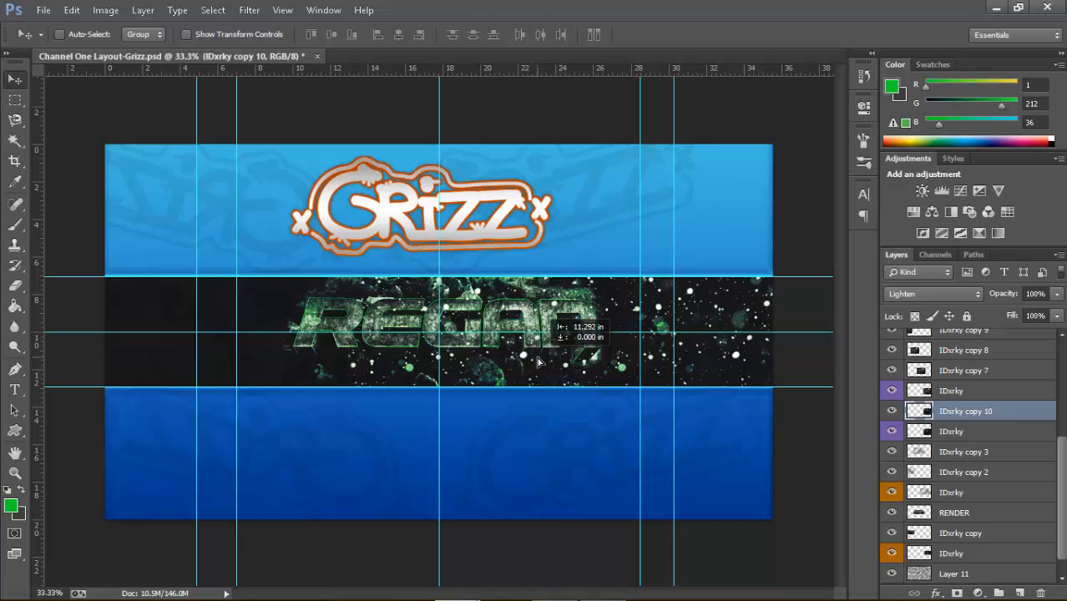
drag(1043, 309, 1016, 310)
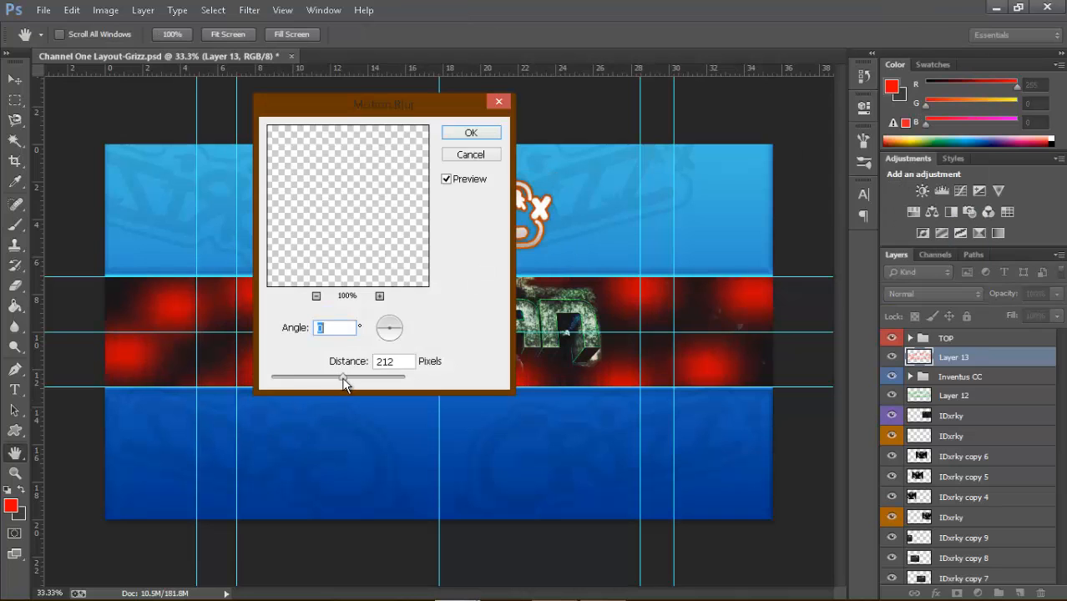
- Adjust the motion blur distance for the red spots, then switch to moving layer content
click(471, 132)
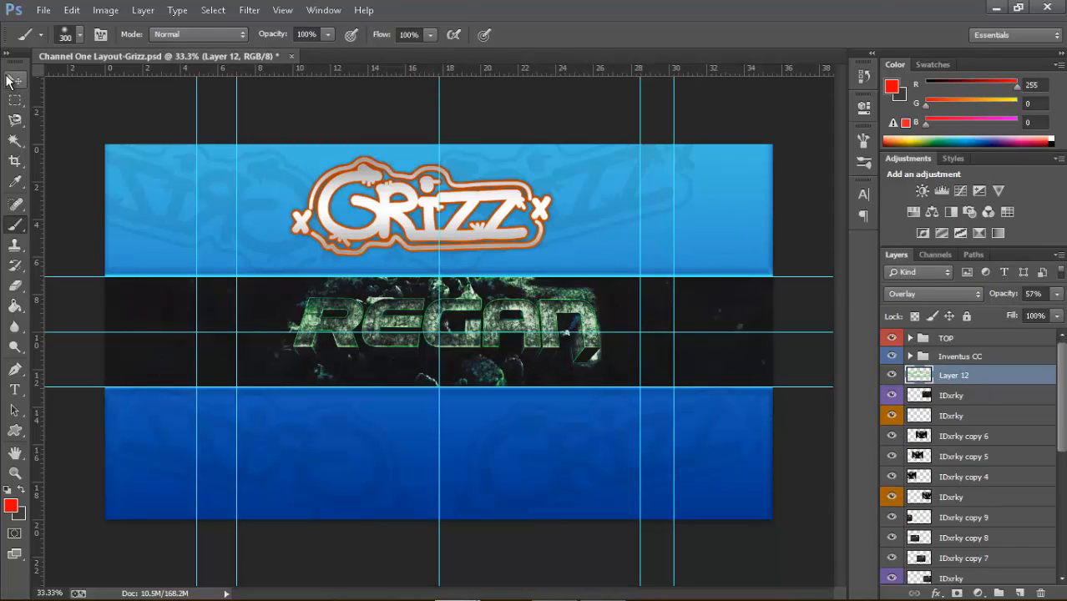
click(11, 505)
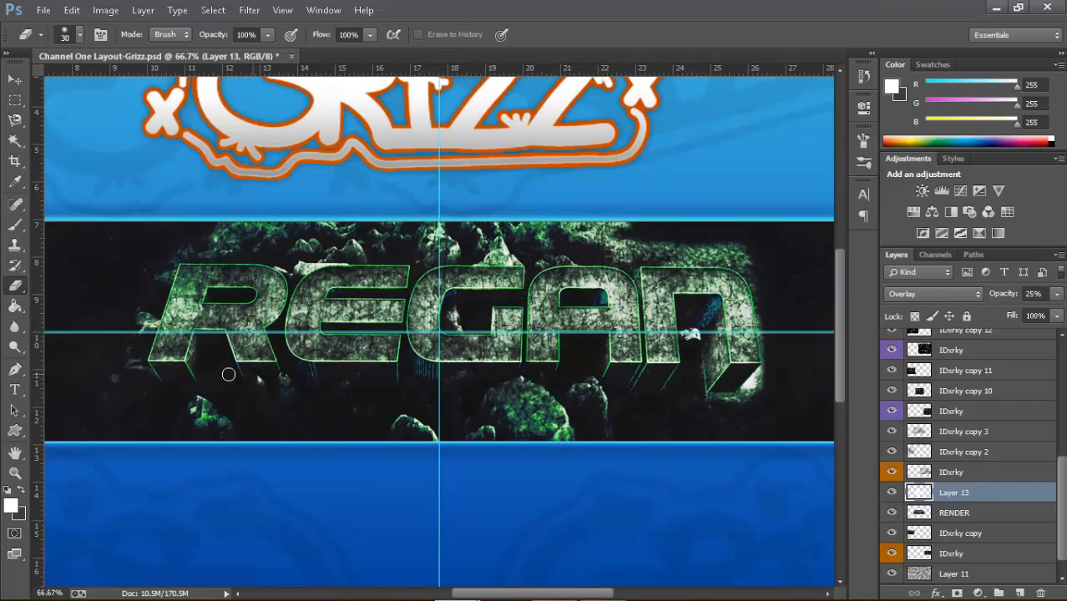
- Erase part of the overlay texture below the REGAN text
drag(228, 374, 565, 227)
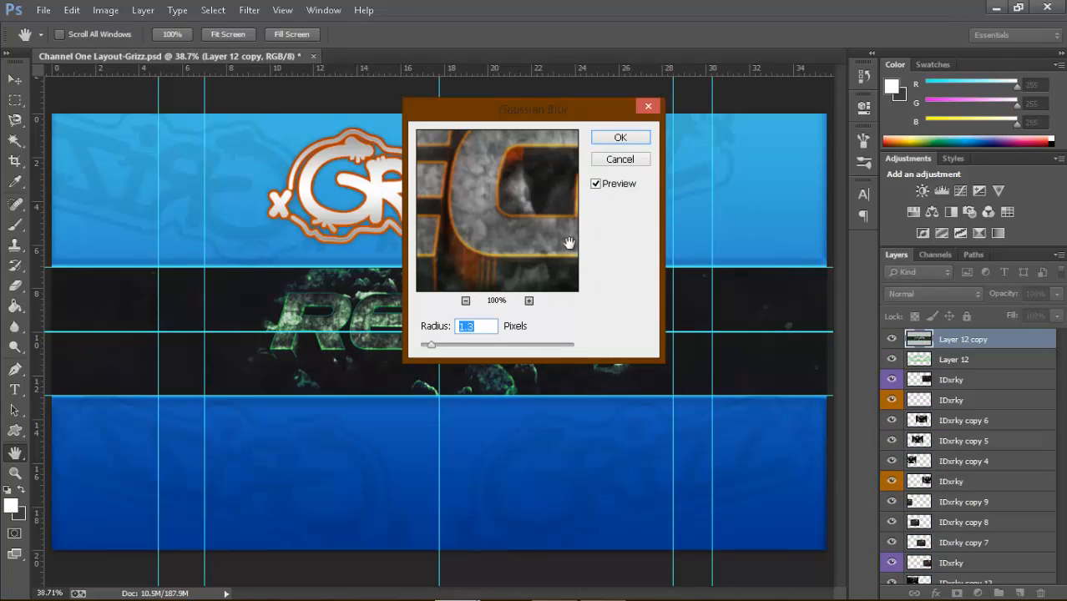
- Apply the slight Gaussian blur to the texture copy and toggle its visibility
click(620, 137)
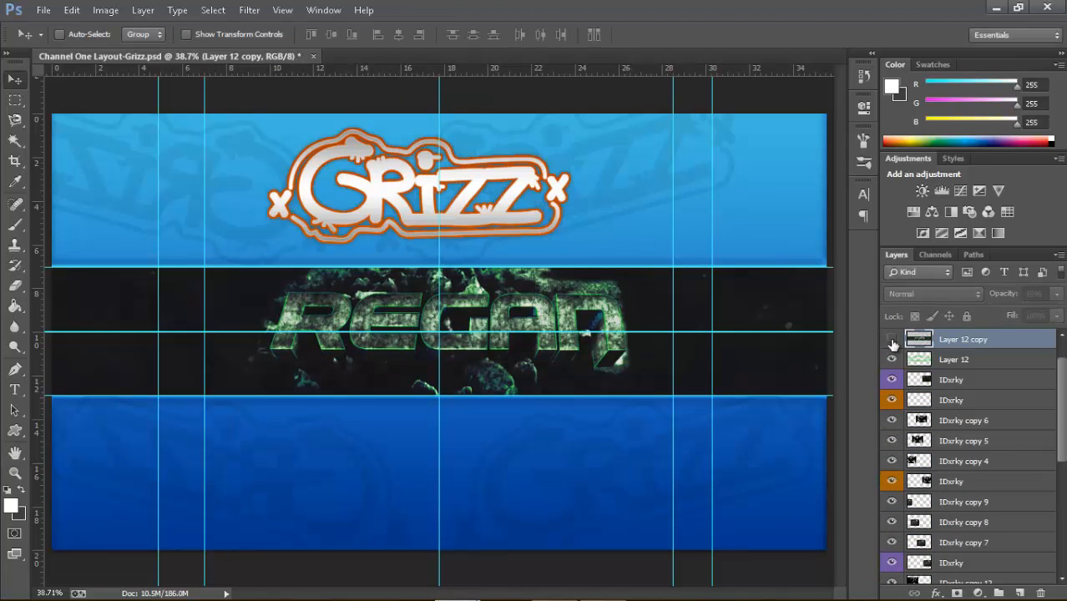
click(248, 10)
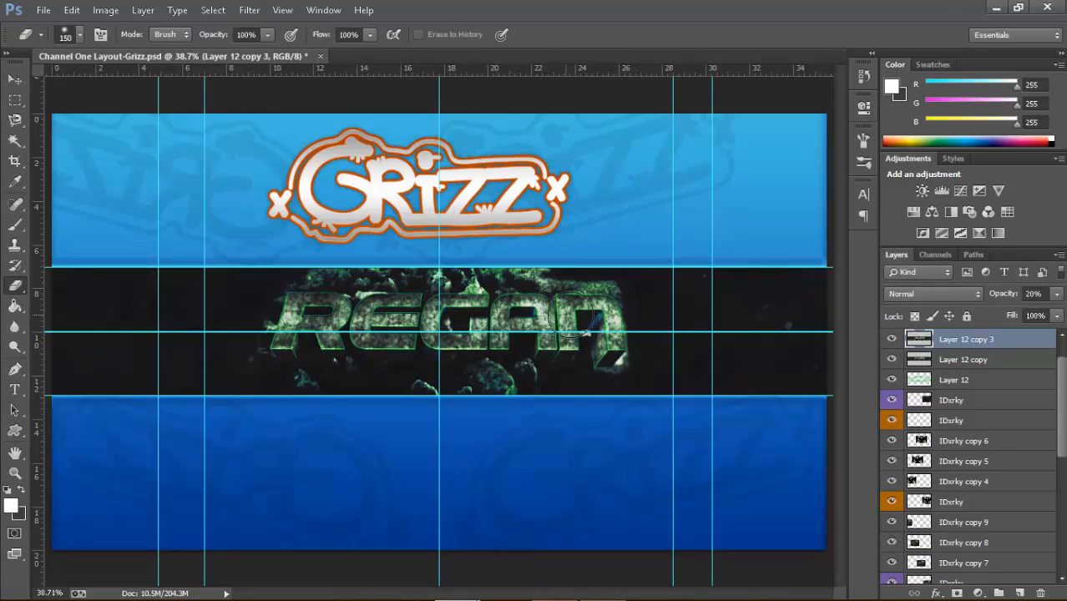
click(963, 395)
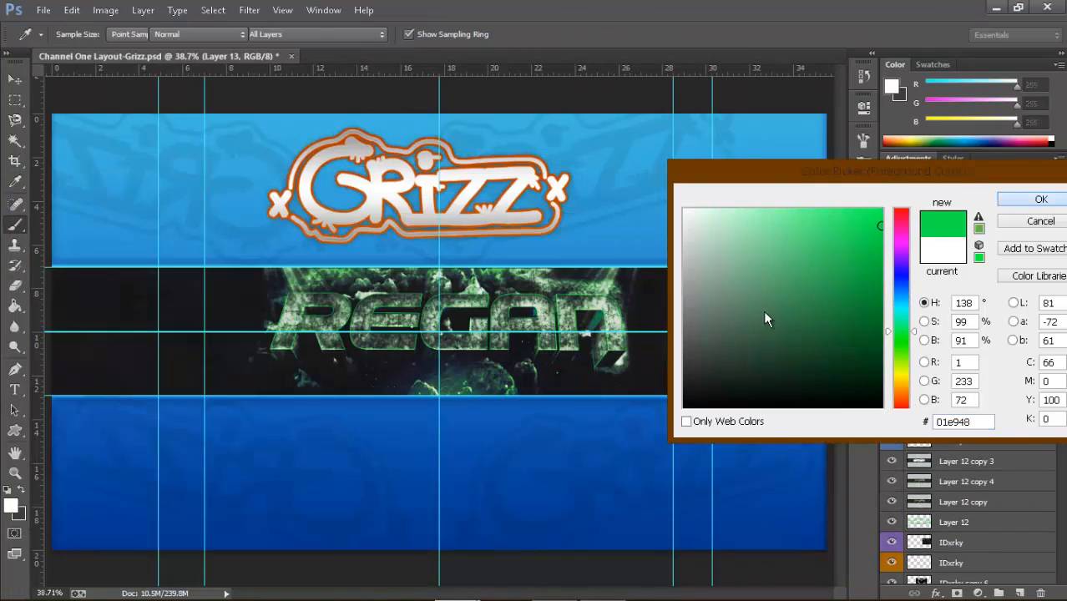
- Paint a 01e948 green glow along the strip edge and blend it in Screen mode
click(1040, 198)
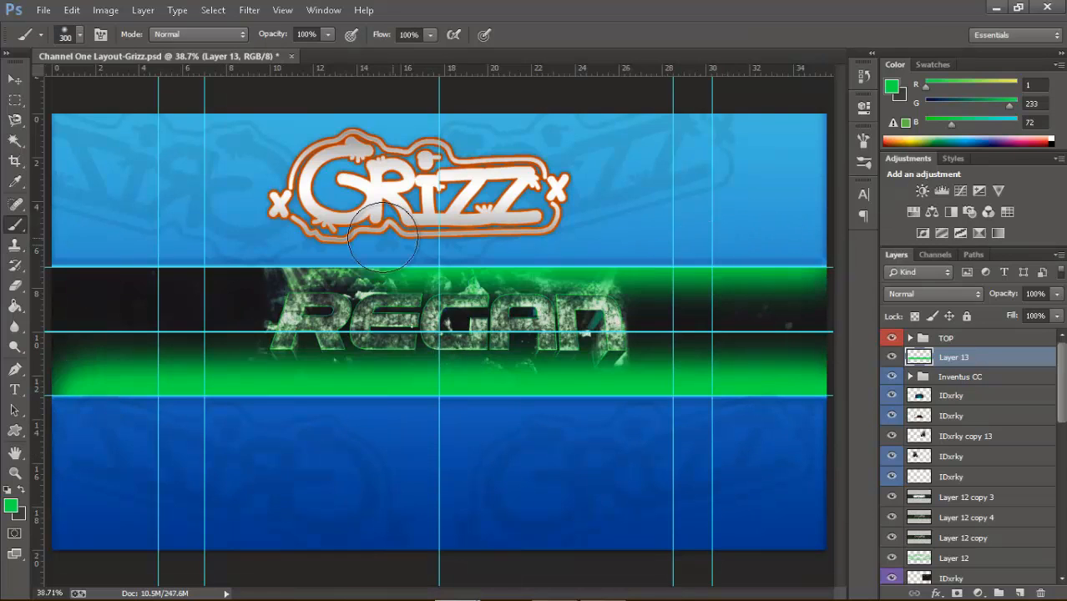
click(15, 80)
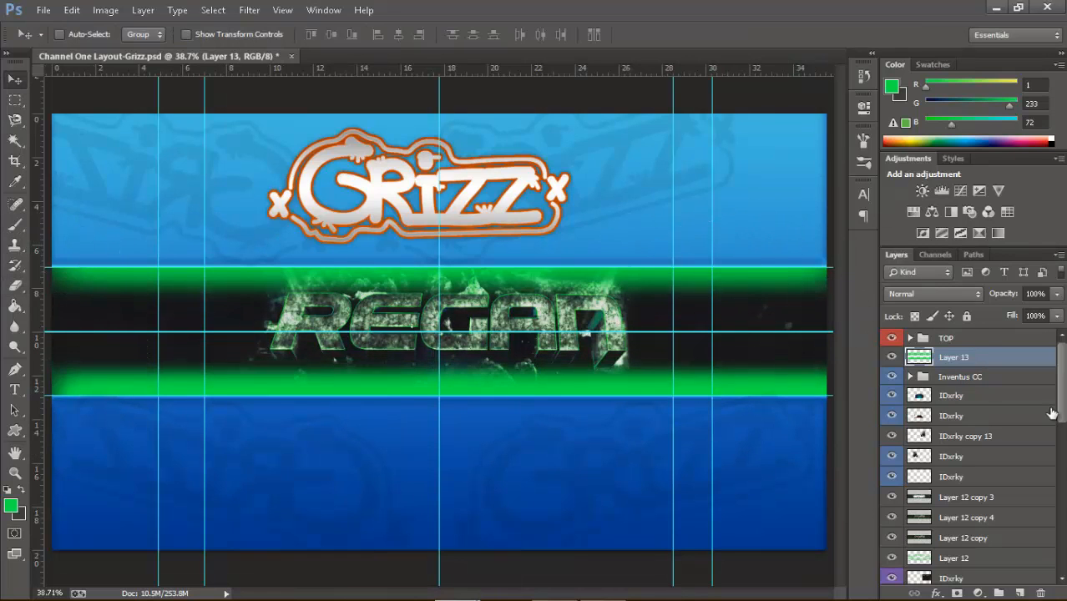
click(932, 293)
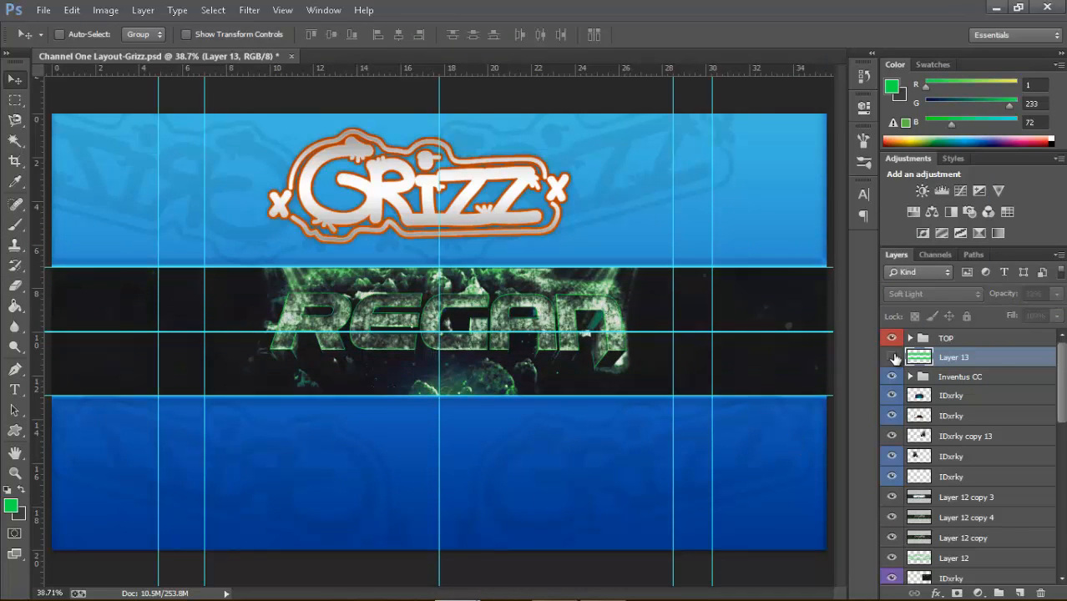
click(931, 294)
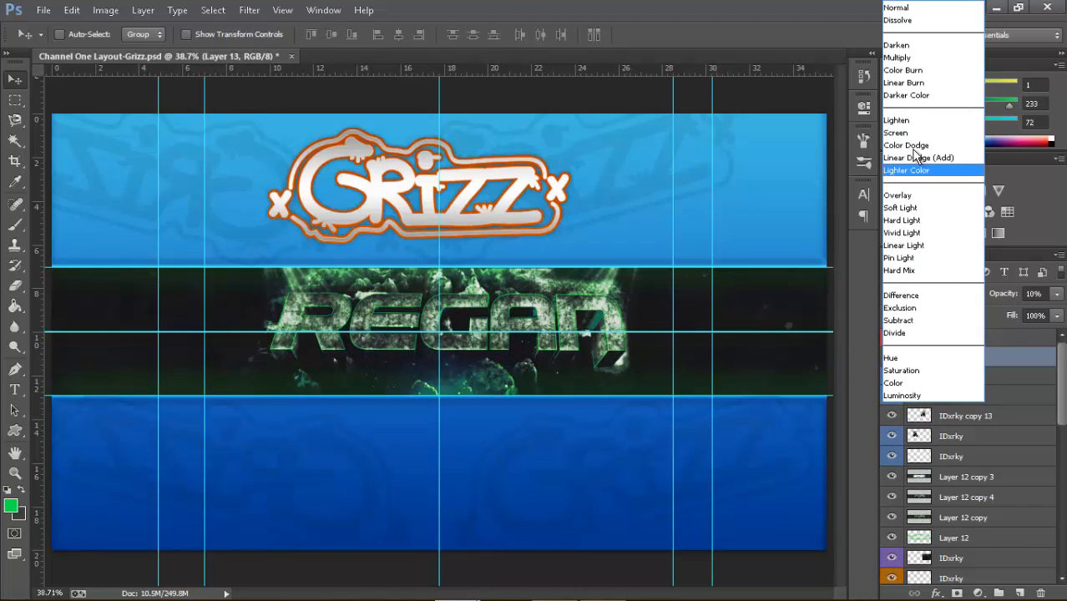
click(900, 207)
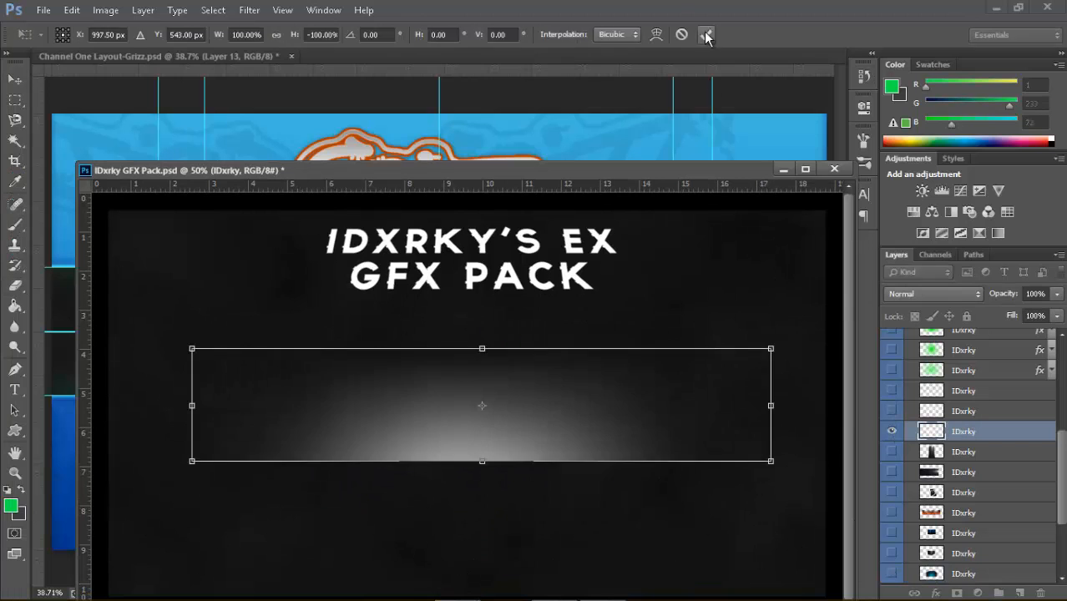
- Commit the horizontal flip of the GFX pack light glow layer
click(833, 169)
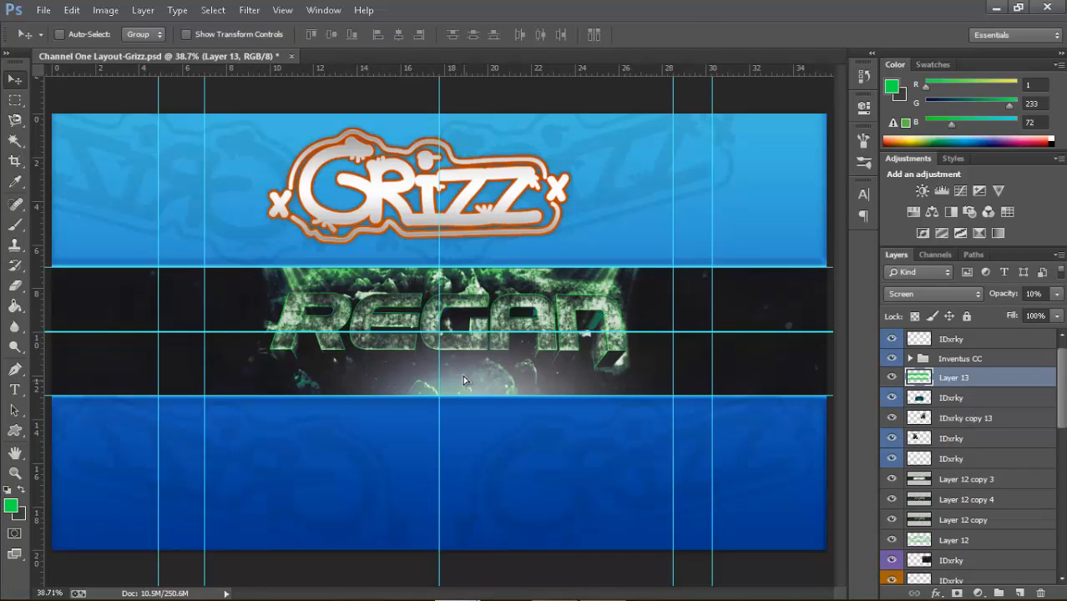